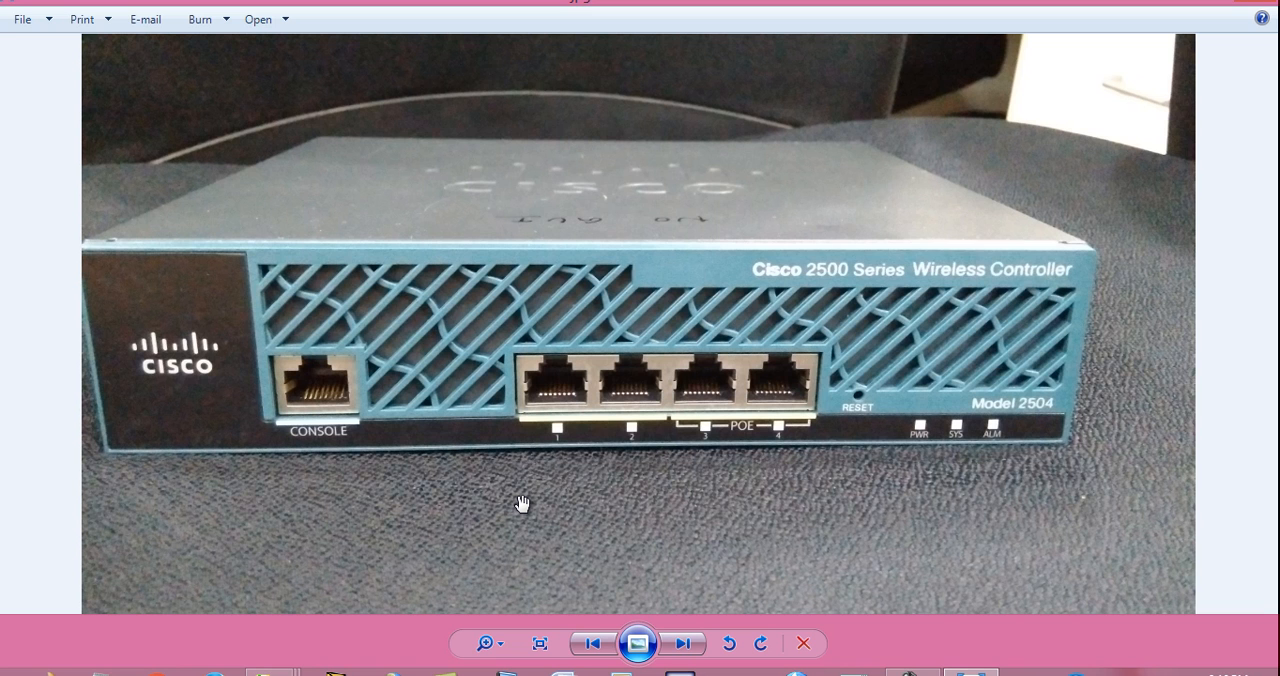
mouse_move(335, 410)
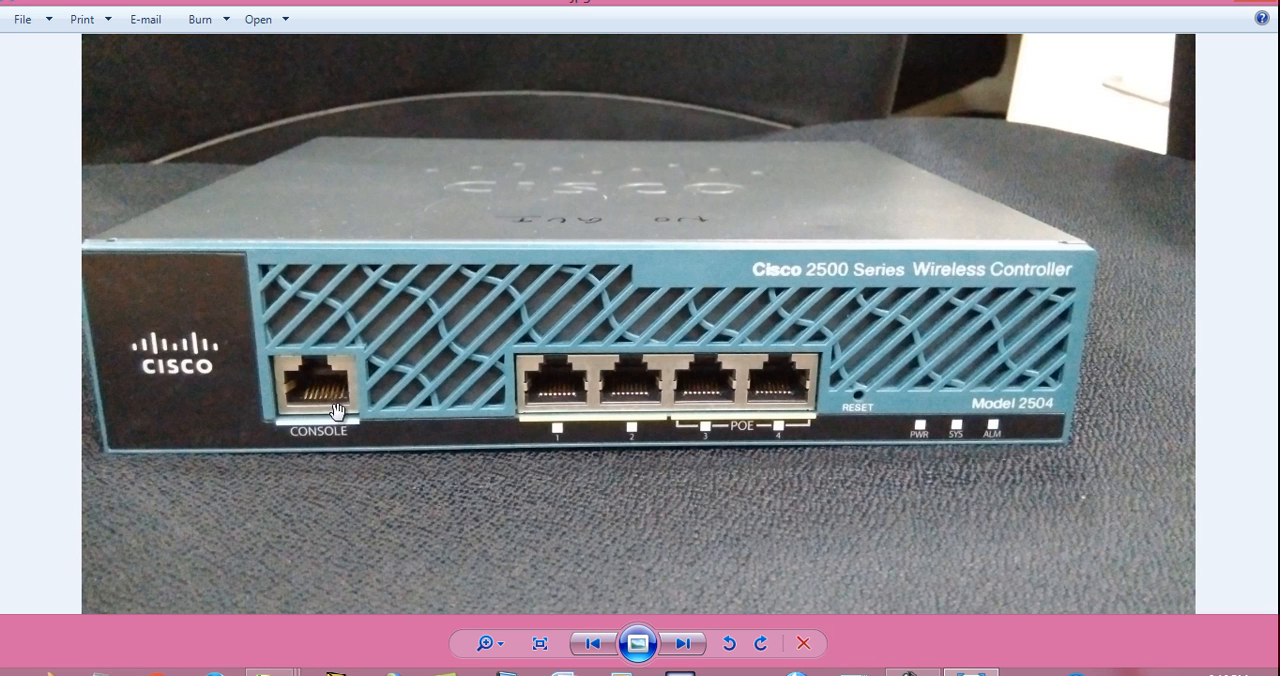
mouse_move(330, 380)
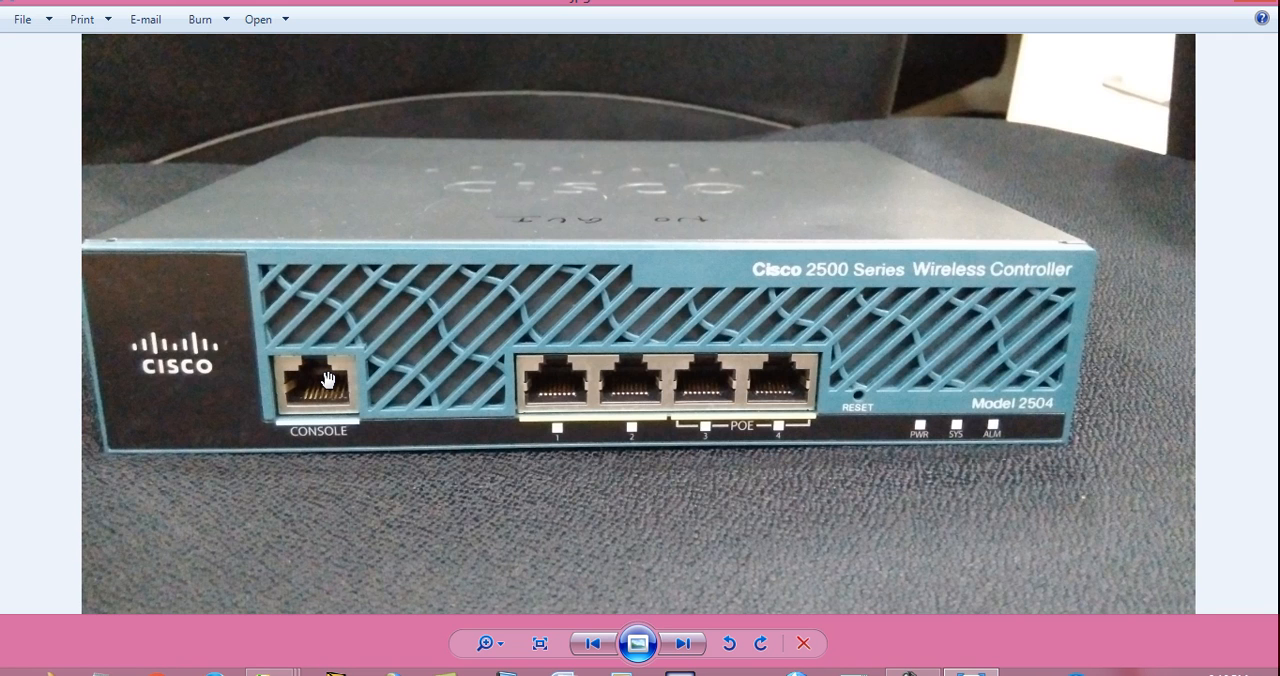
Advance past the console cables photo to the BAFO USB-to-serial adapter photo.
left_click(683, 643)
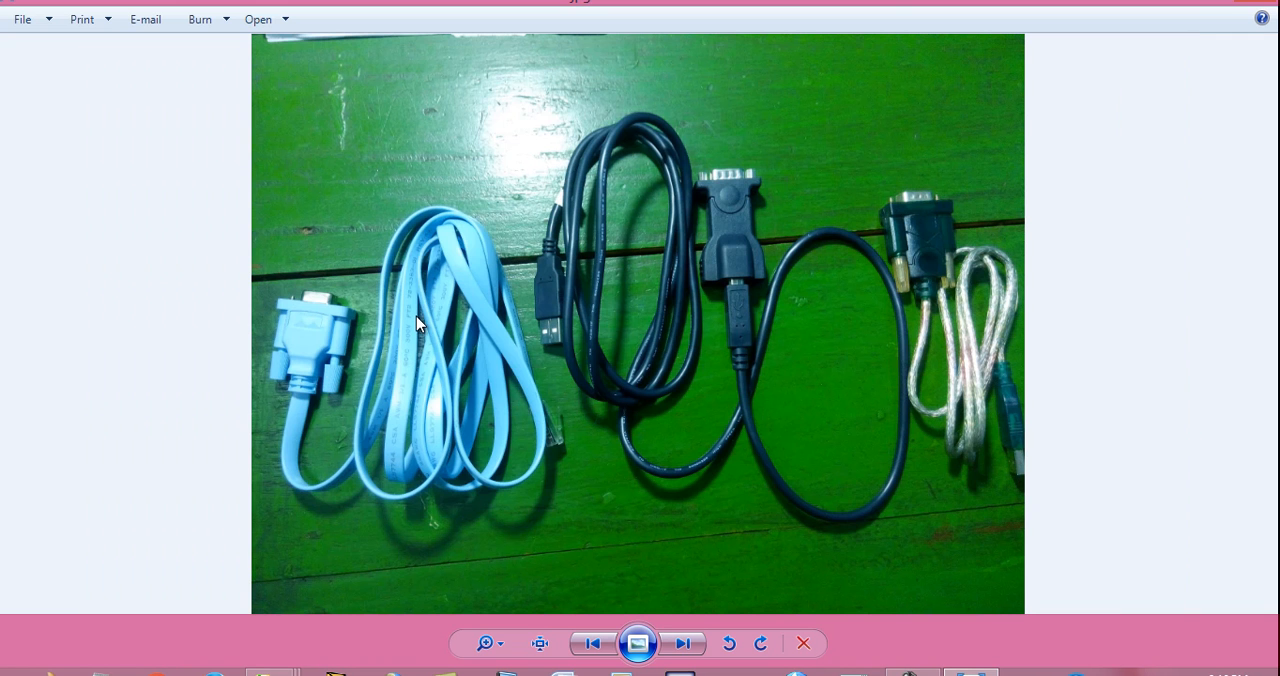
mouse_move(483, 368)
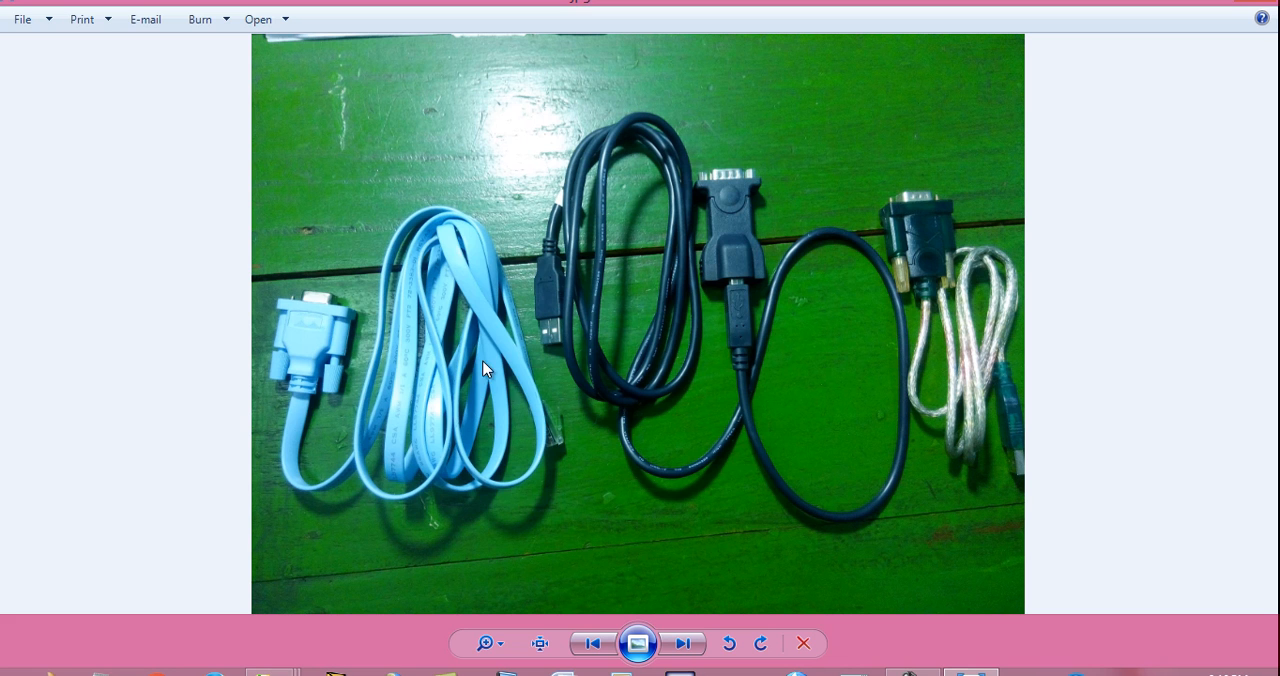
mouse_move(557, 445)
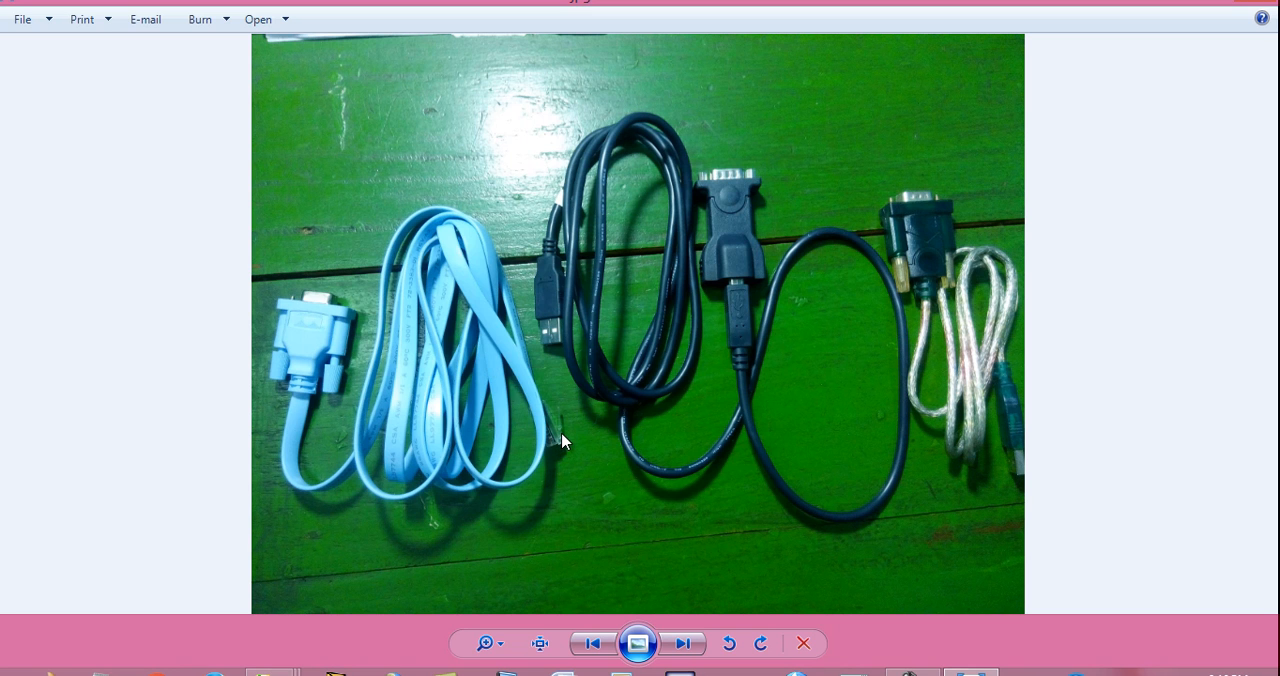
mouse_move(312, 337)
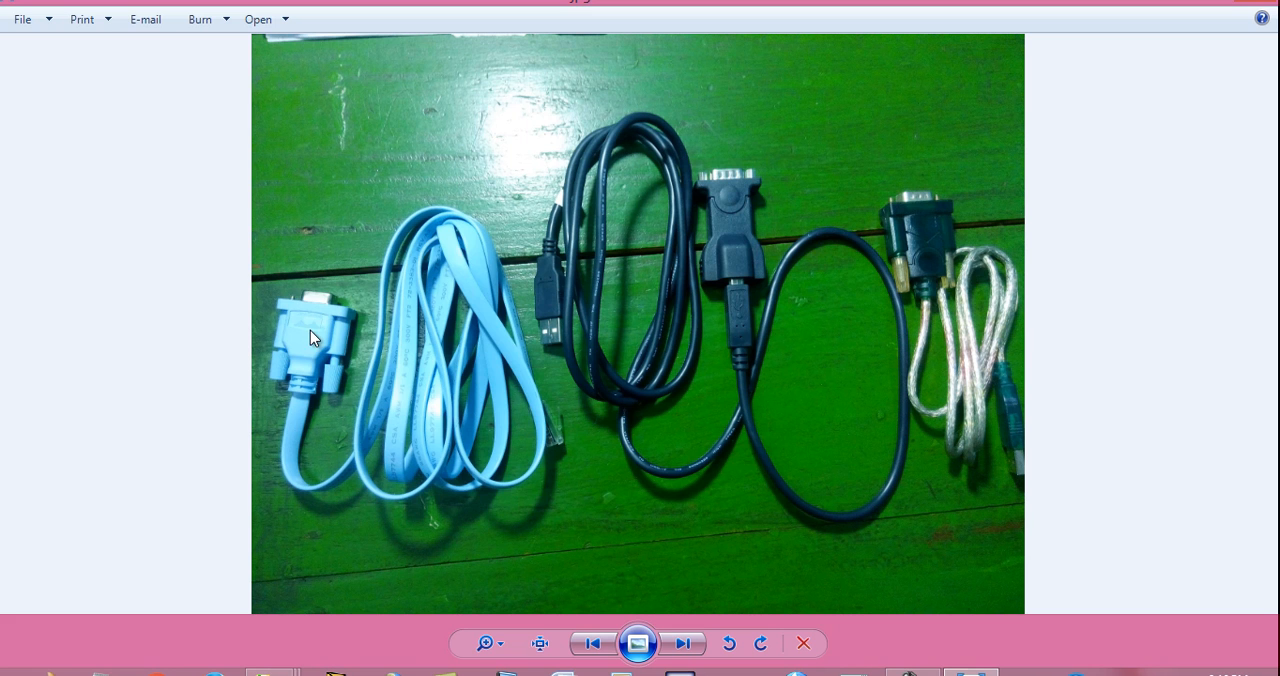
mouse_move(927, 210)
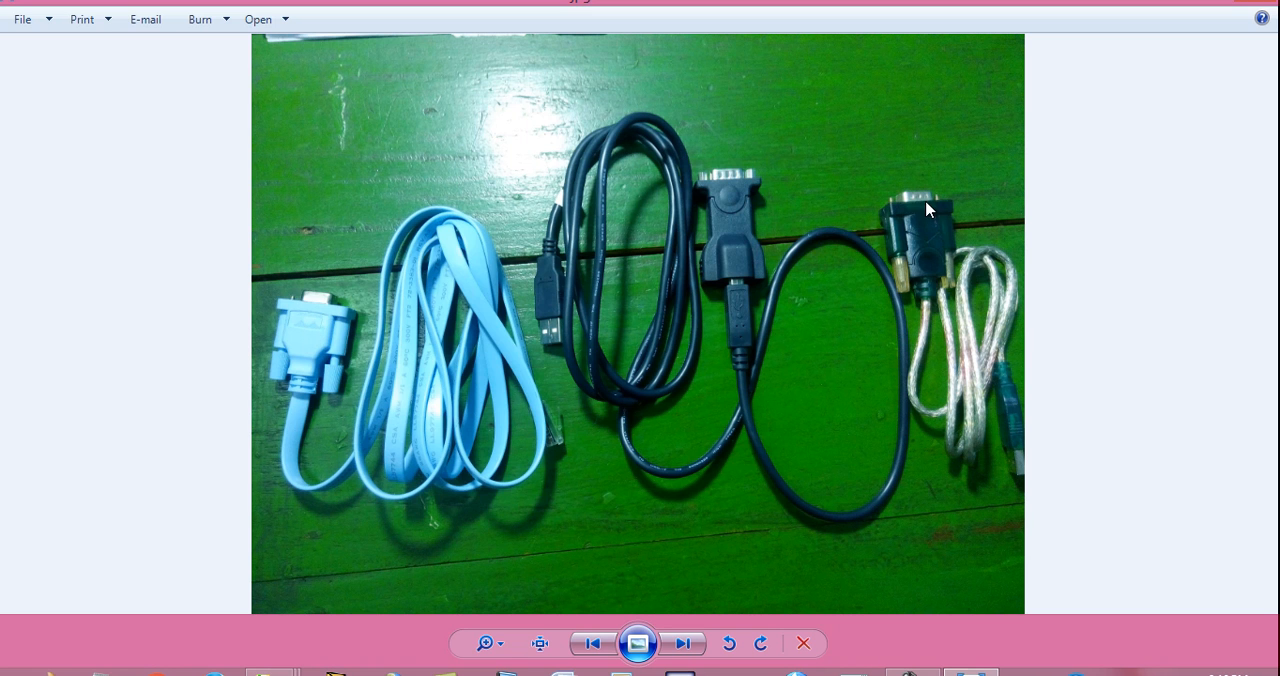
mouse_move(930, 413)
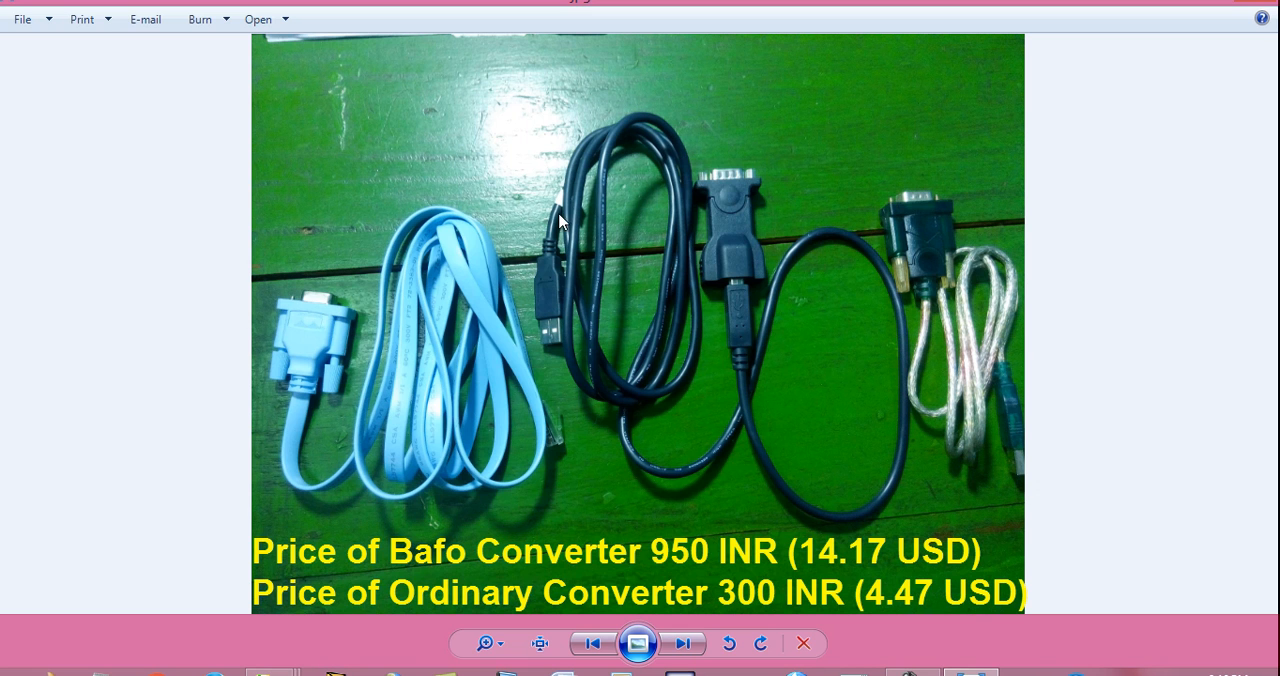
mouse_move(738, 186)
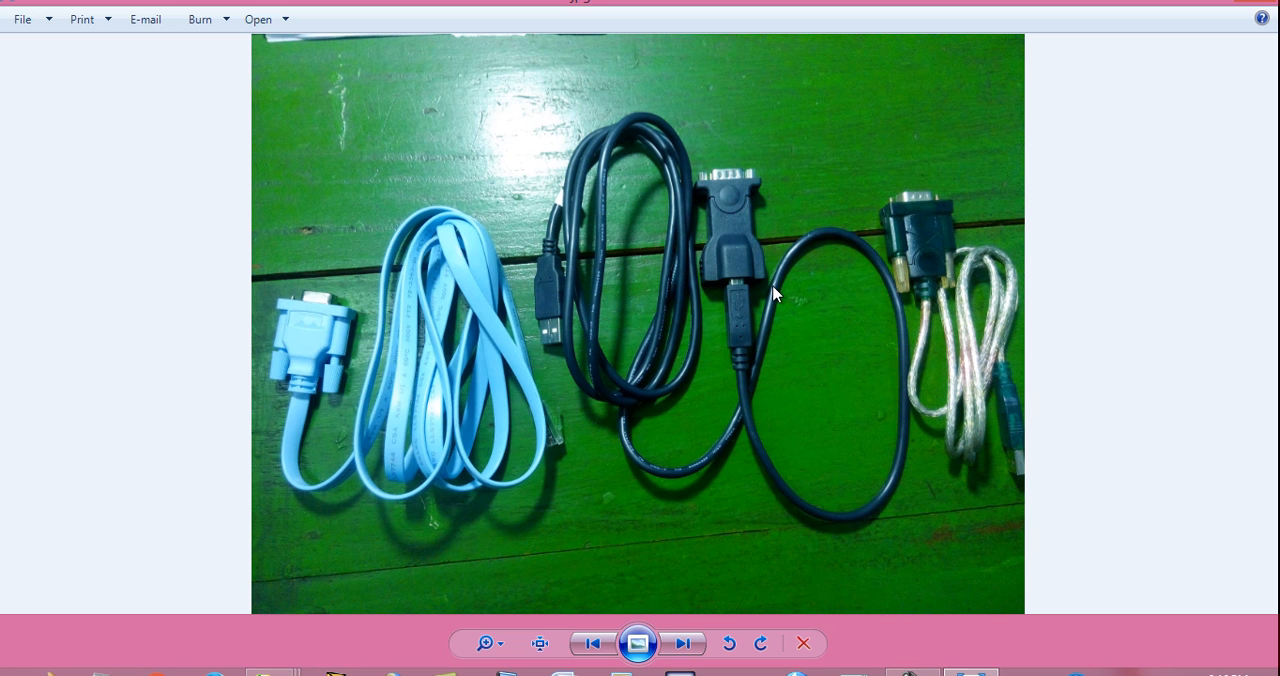
left_click(683, 643)
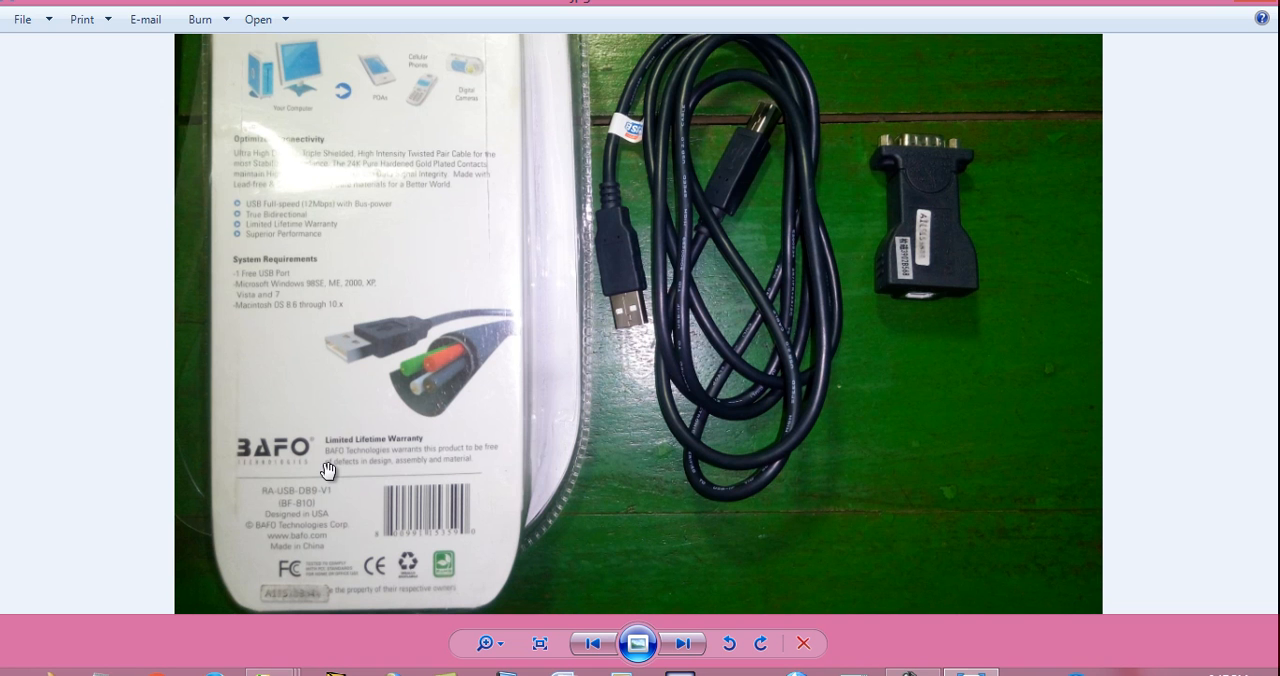
mouse_move(498, 364)
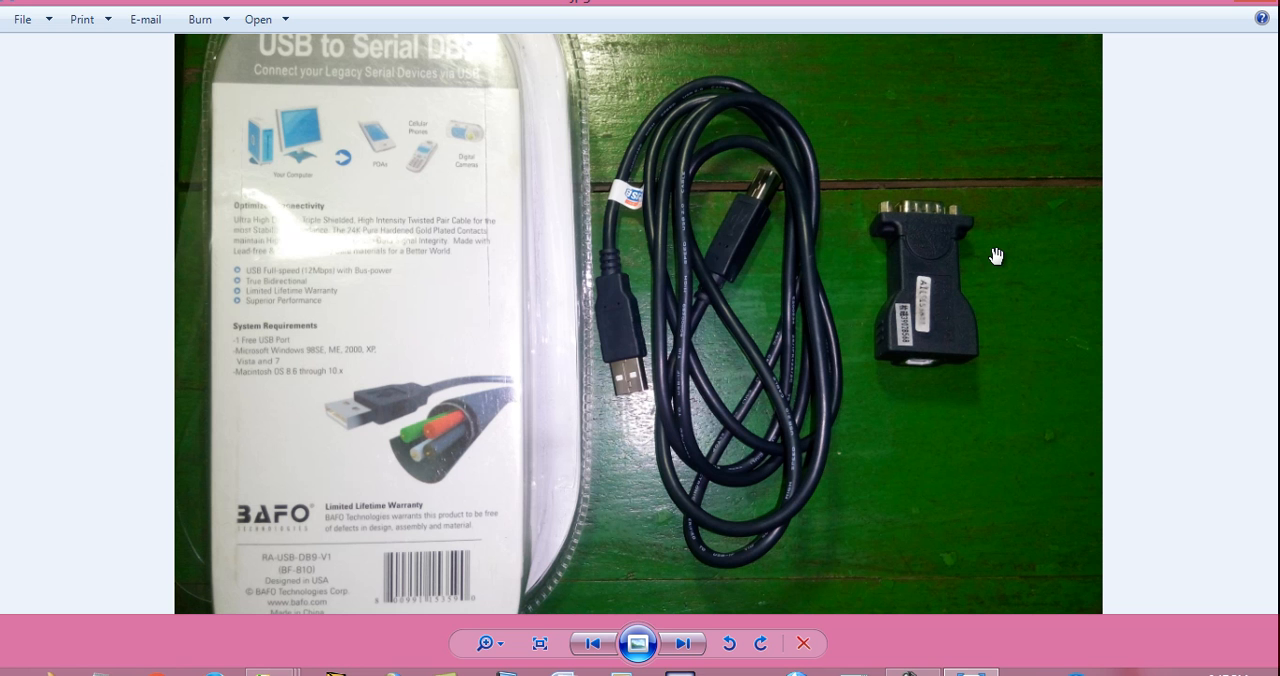
mouse_move(998, 225)
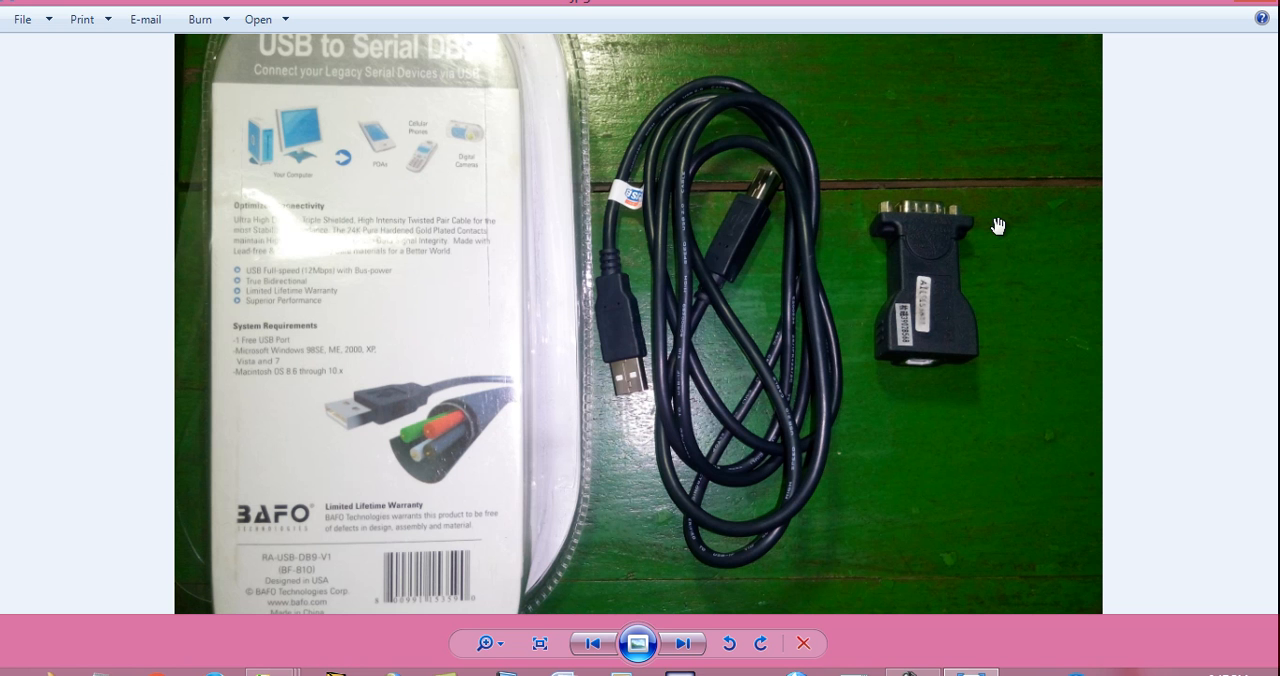
Toggle twice between the cables photo and the BAFO adapter photo, ending on the adapter.
left_click(683, 643)
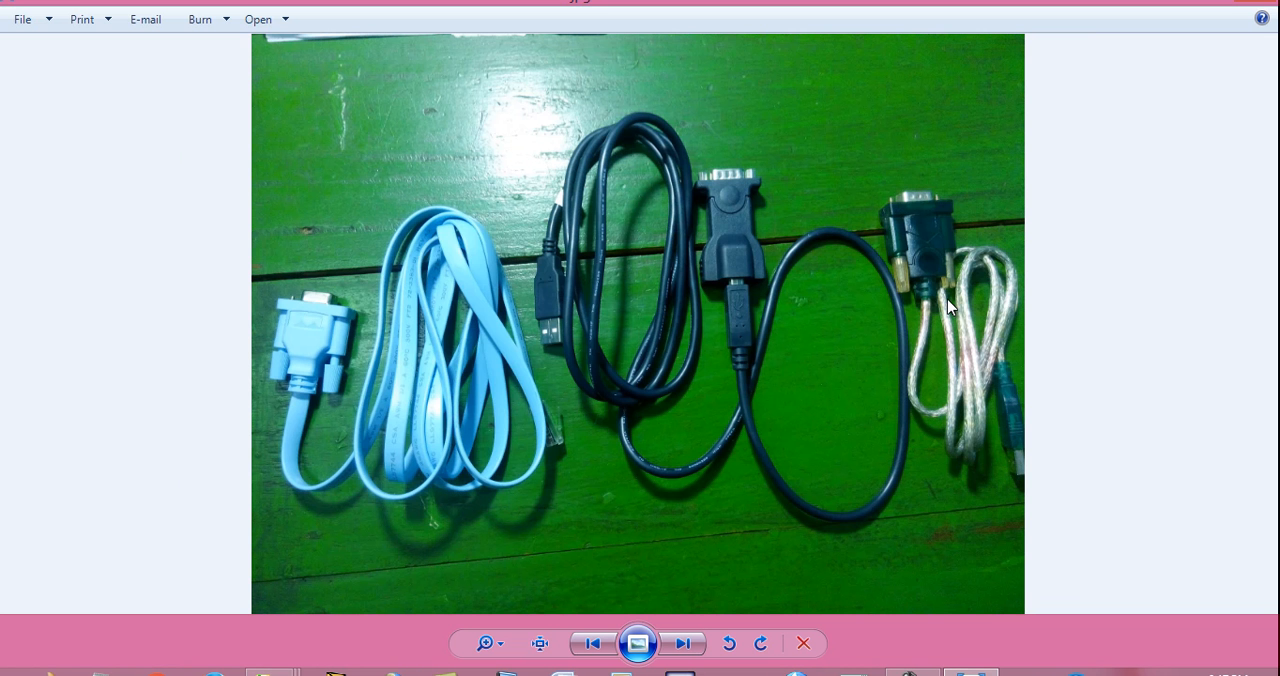
left_click(683, 643)
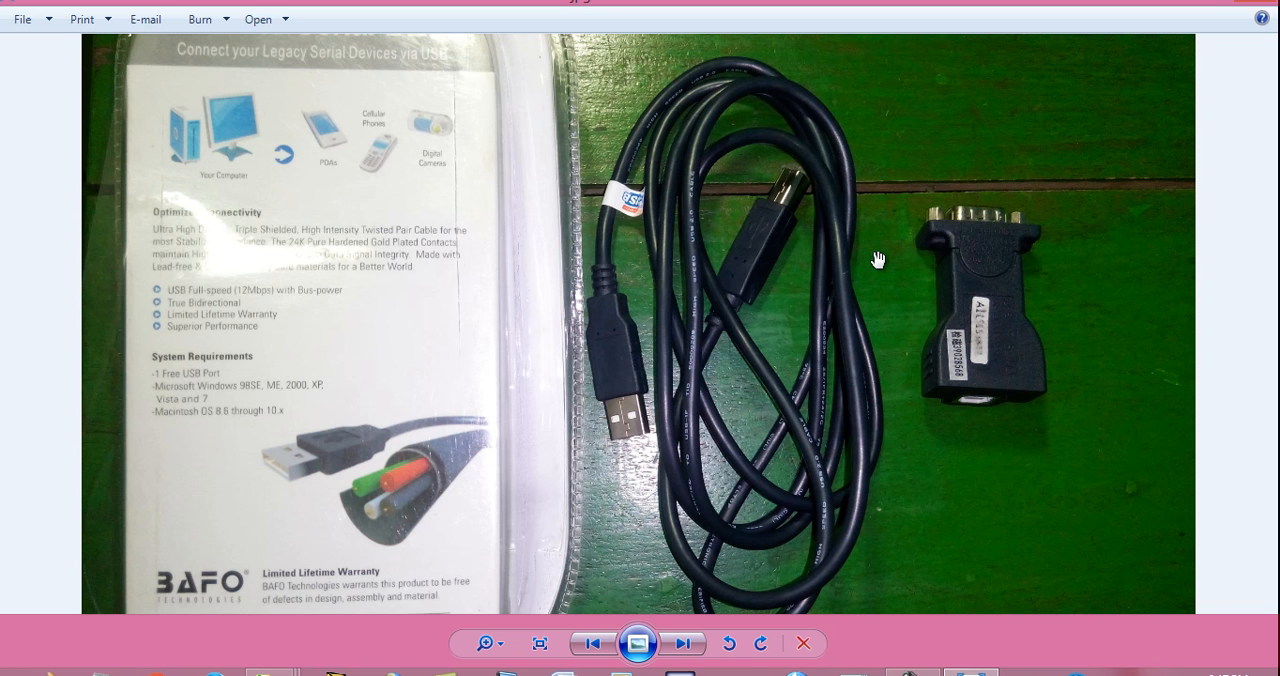
left_click(683, 643)
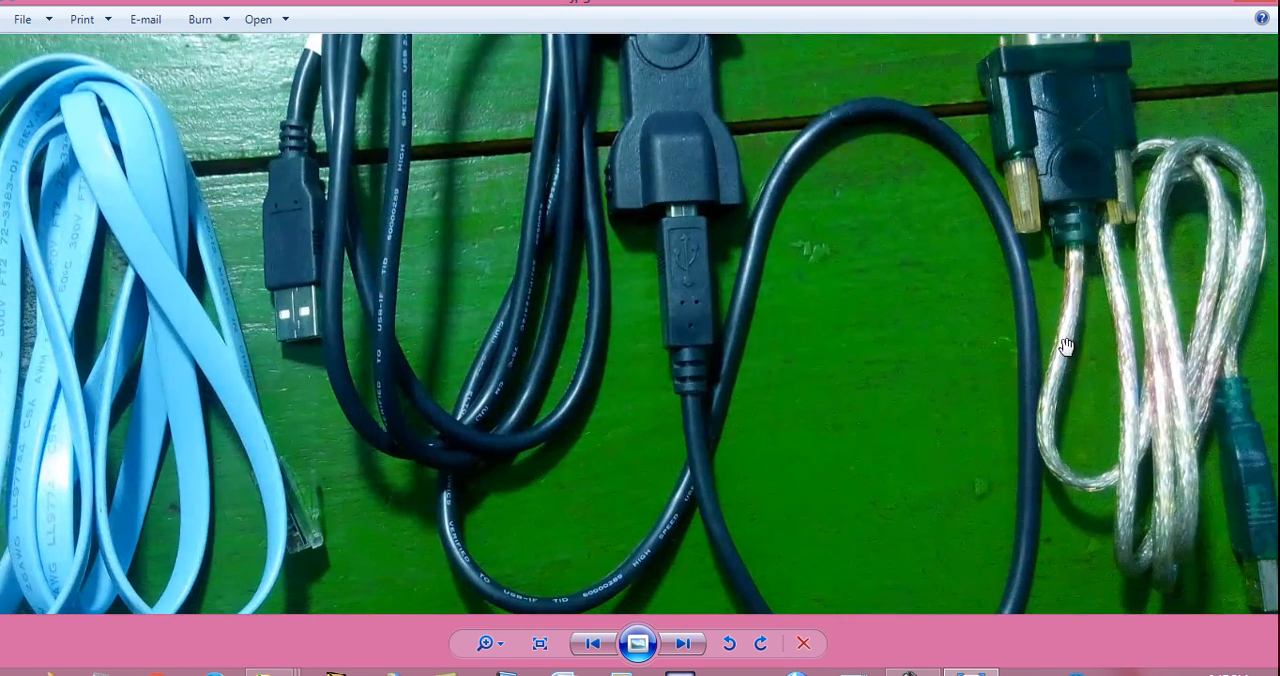
mouse_move(1075, 303)
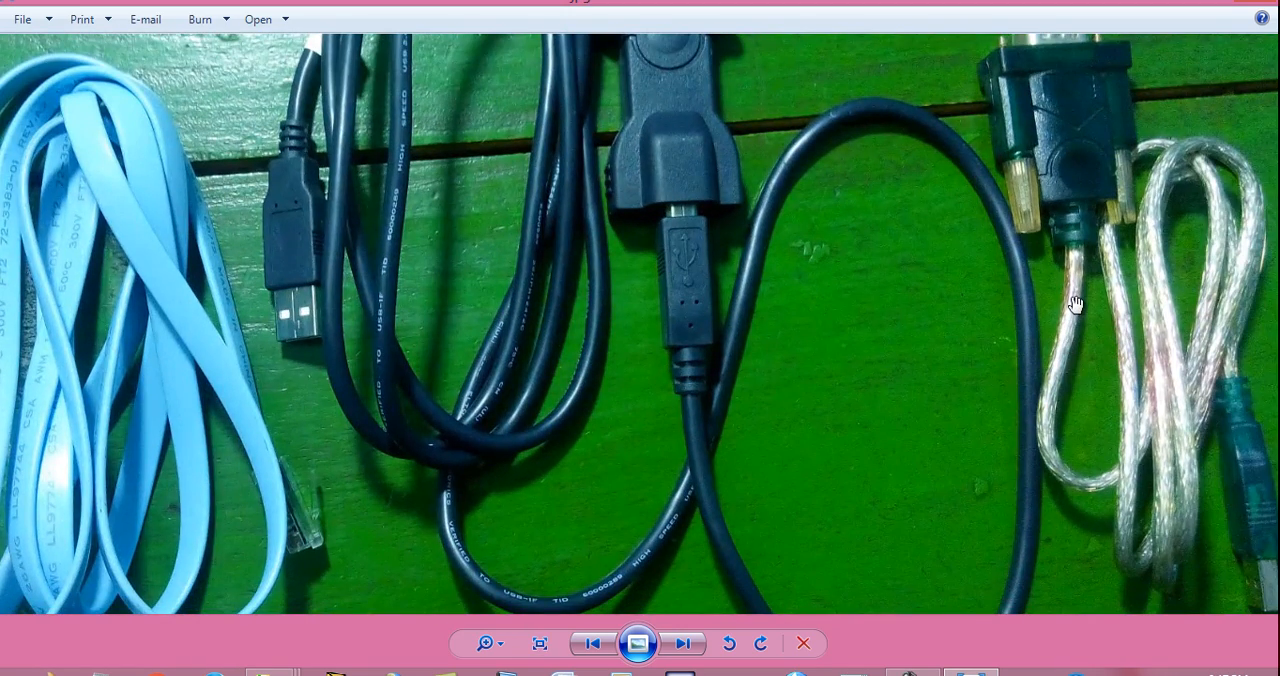
left_click(683, 643)
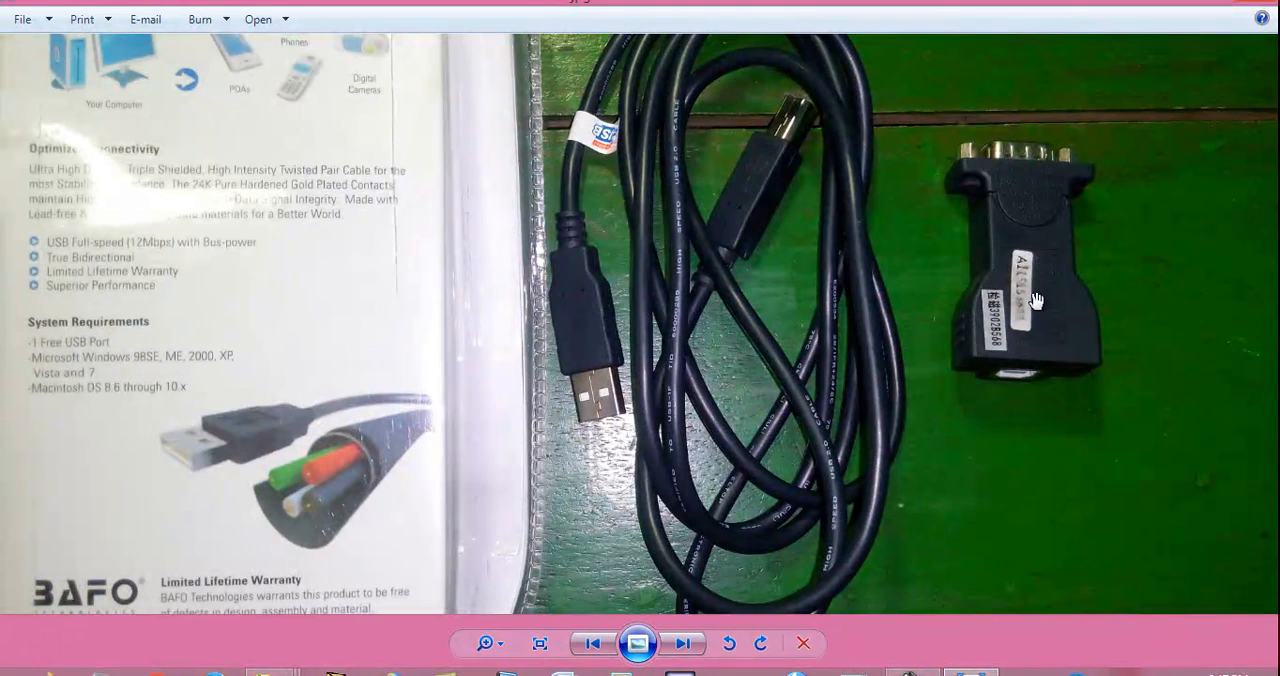
mouse_move(1005, 325)
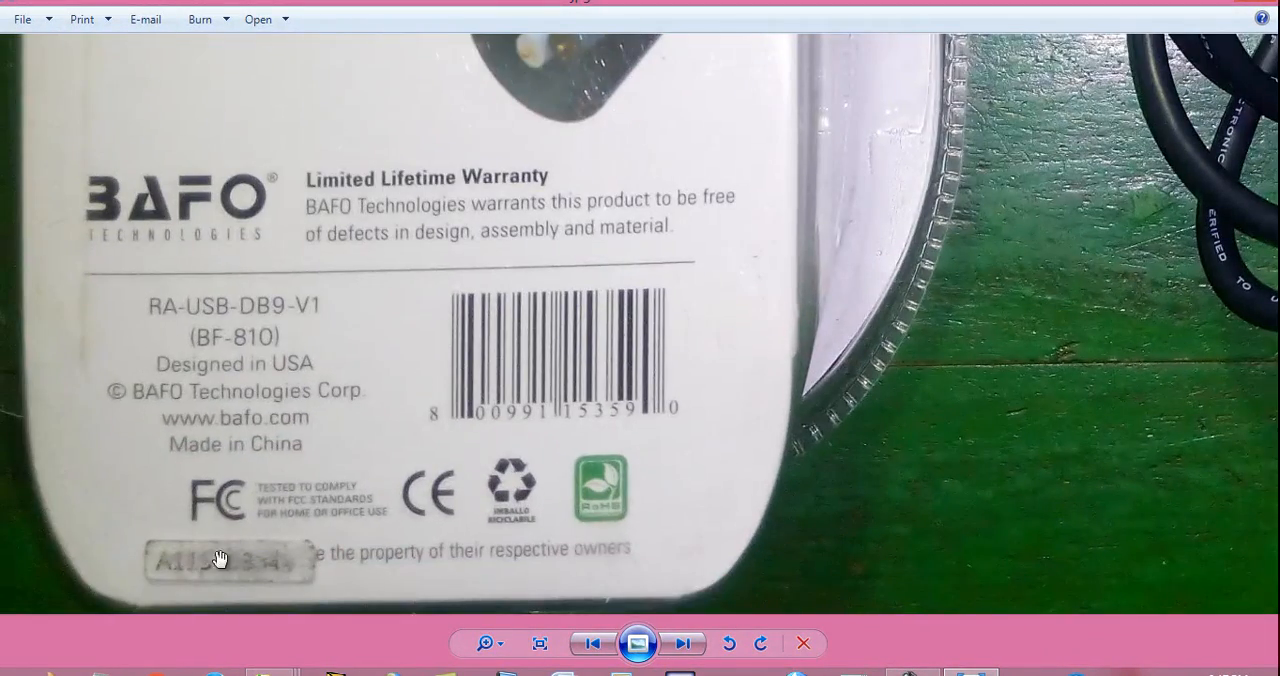
Advance through the cable photos to both USB-to-serial adapters laid on the green table.
left_click(683, 643)
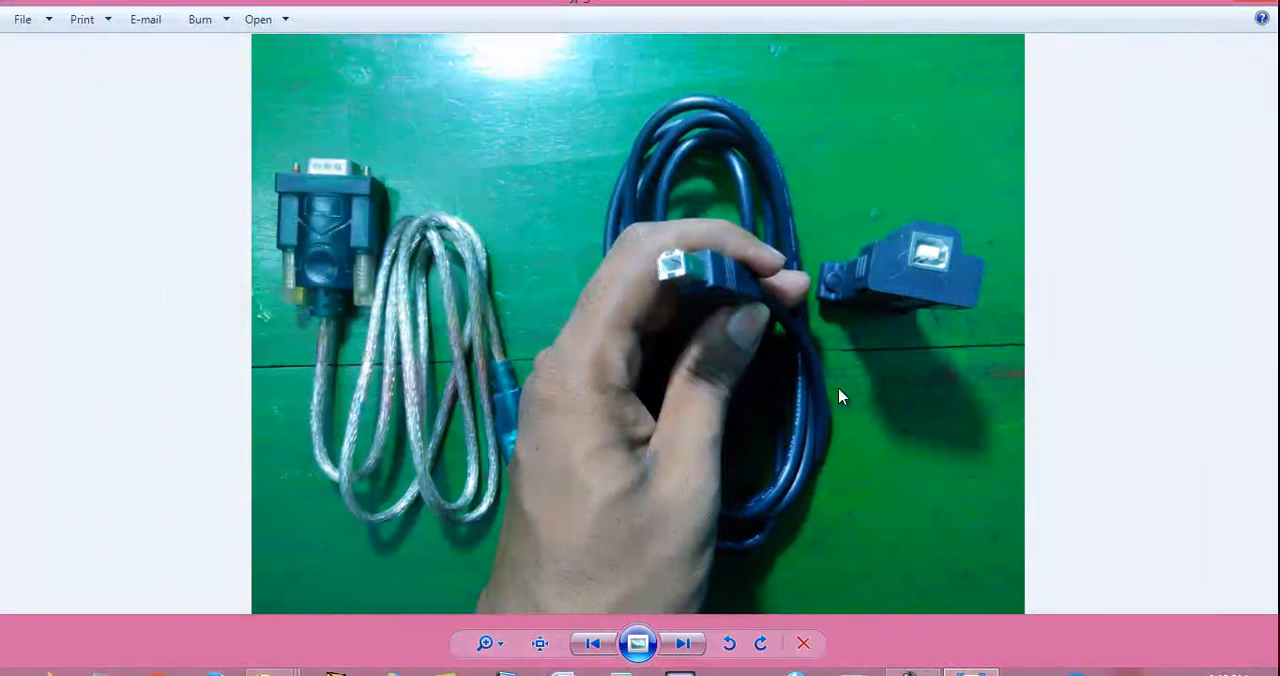
mouse_move(943, 296)
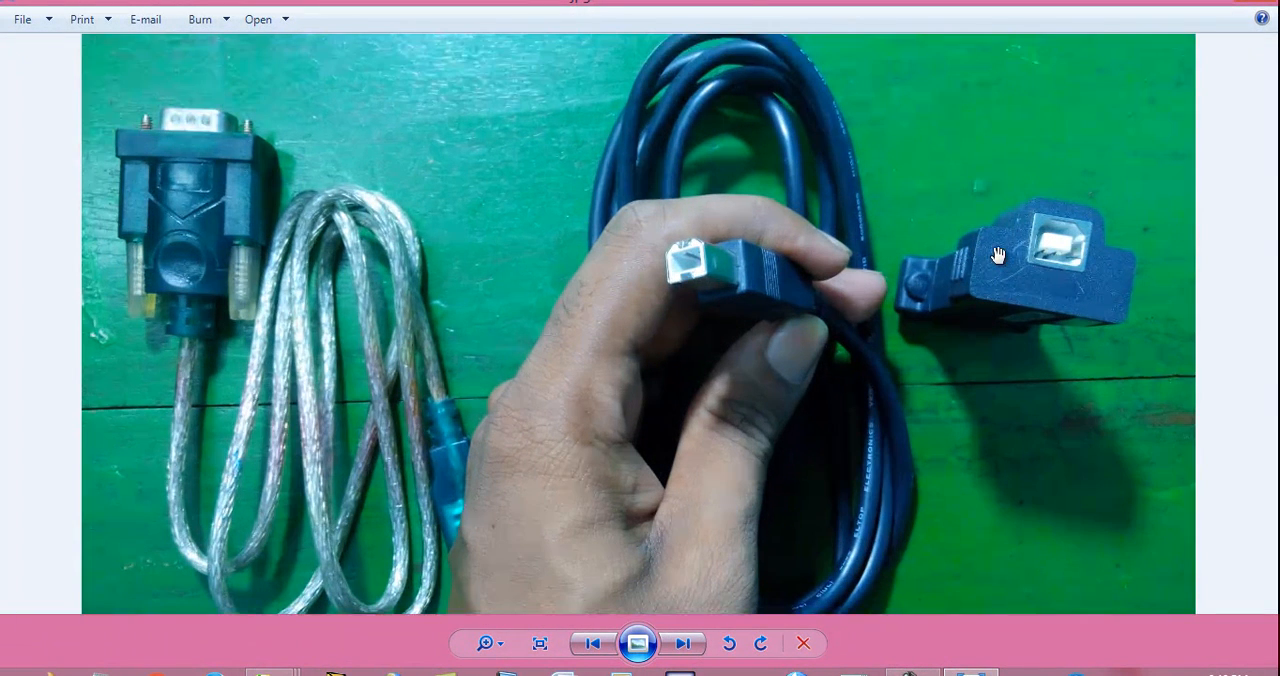
mouse_move(746, 210)
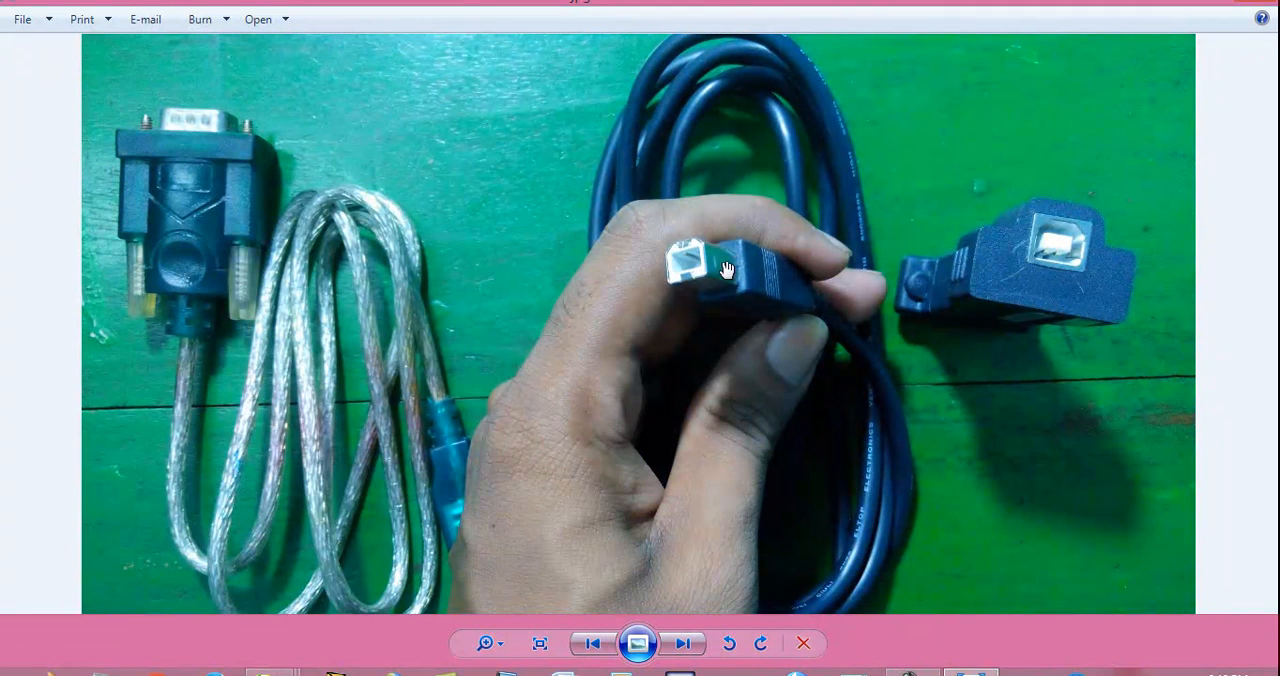
mouse_move(697, 222)
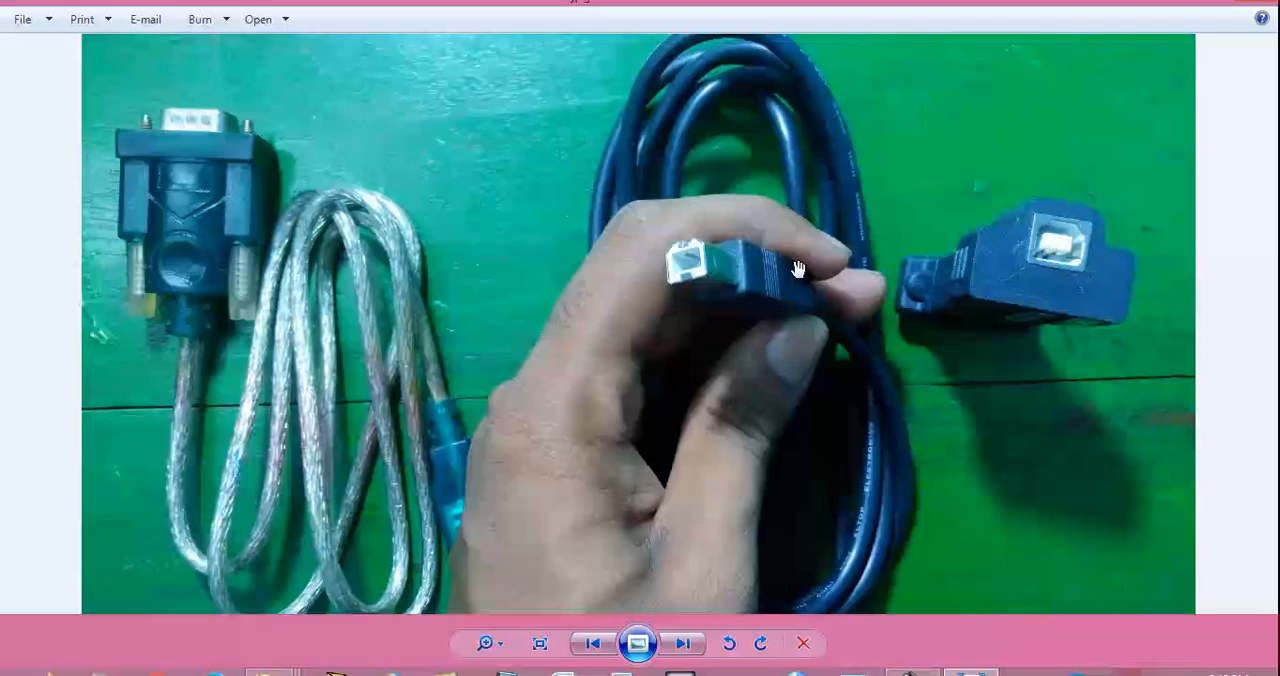
left_click(683, 643)
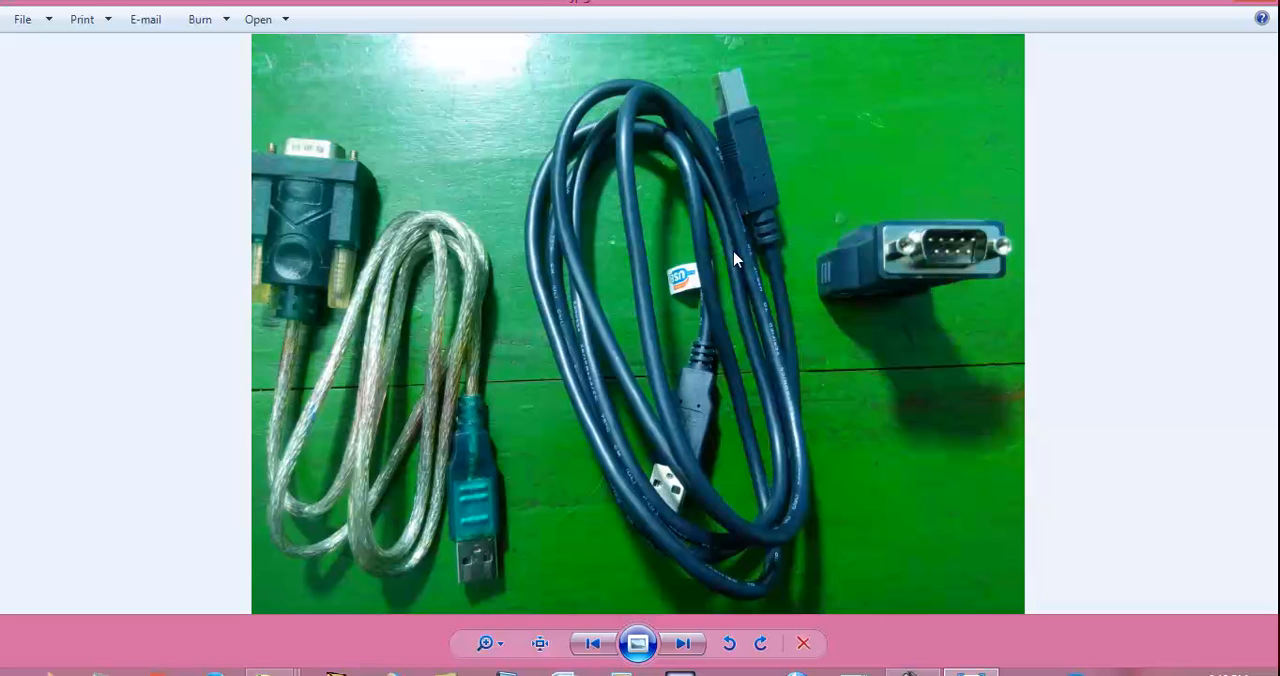
mouse_move(725, 325)
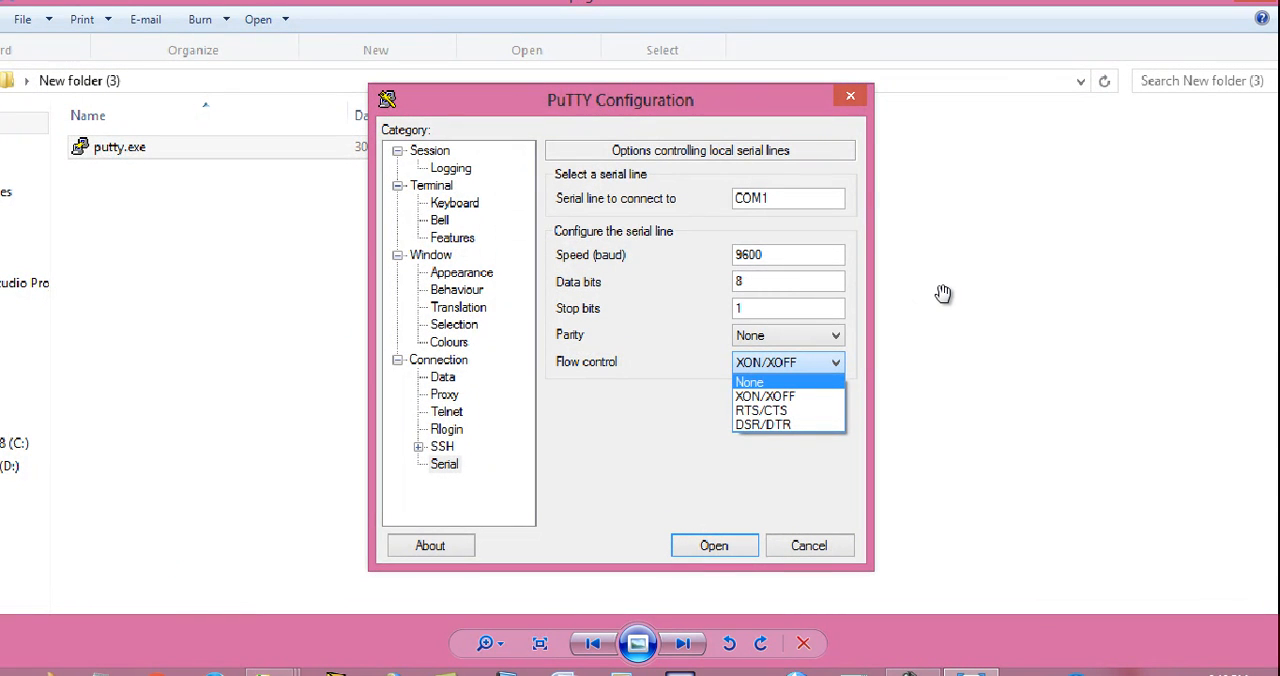
mouse_move(648, 184)
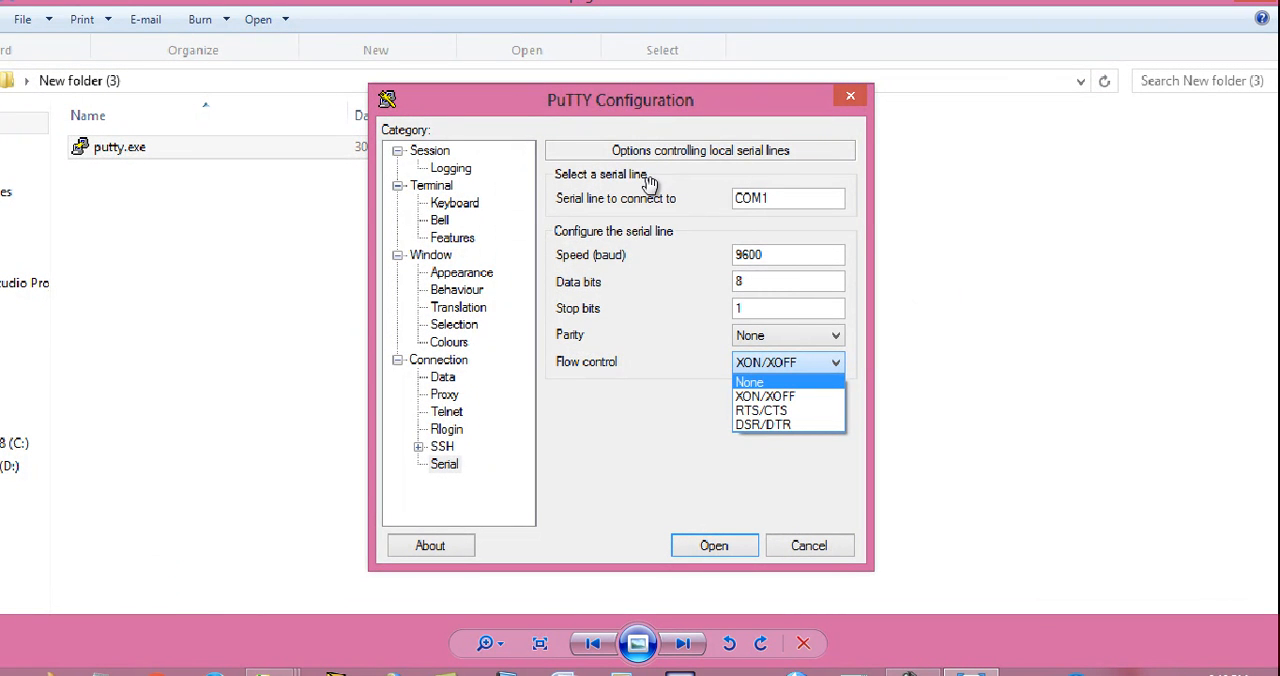
mouse_move(460, 425)
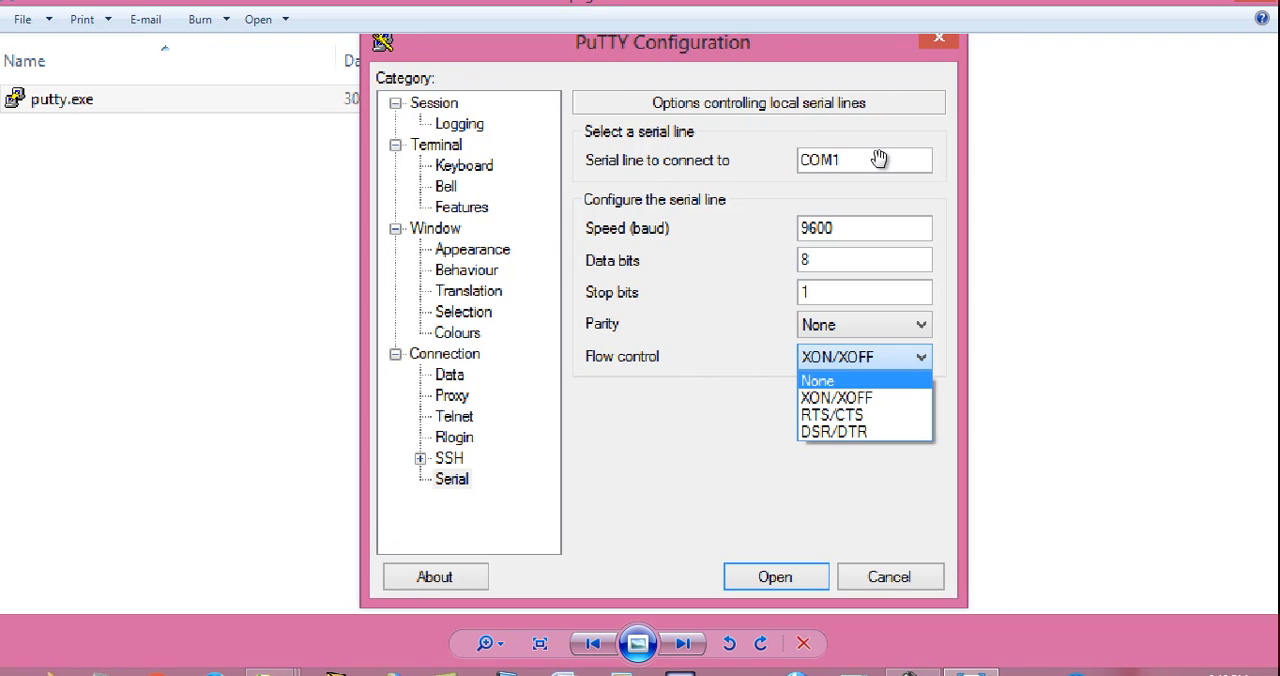
mouse_move(838, 167)
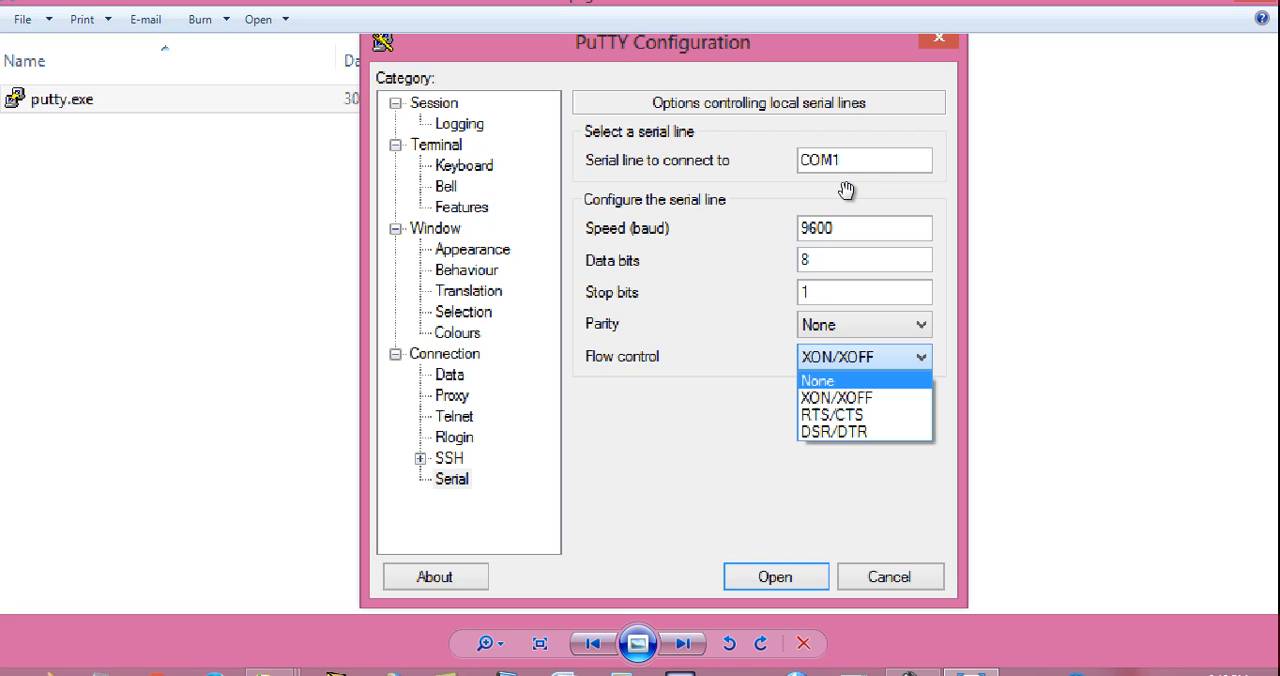
mouse_move(896, 180)
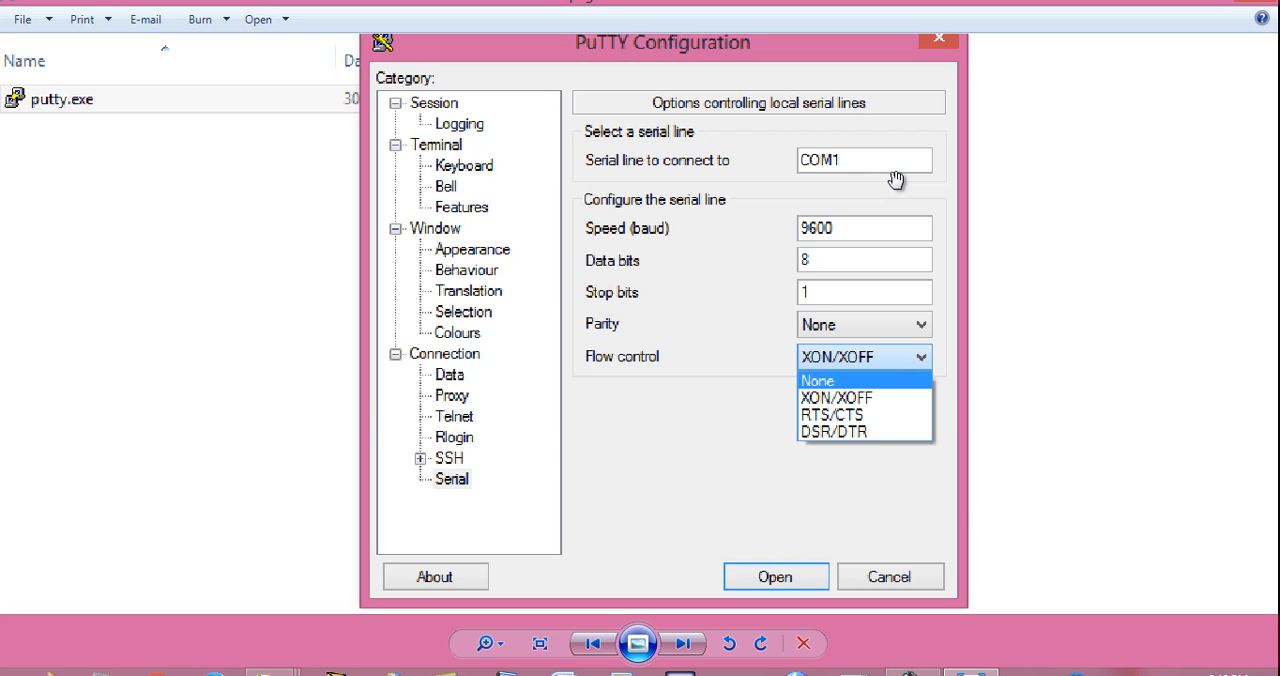
mouse_move(642, 237)
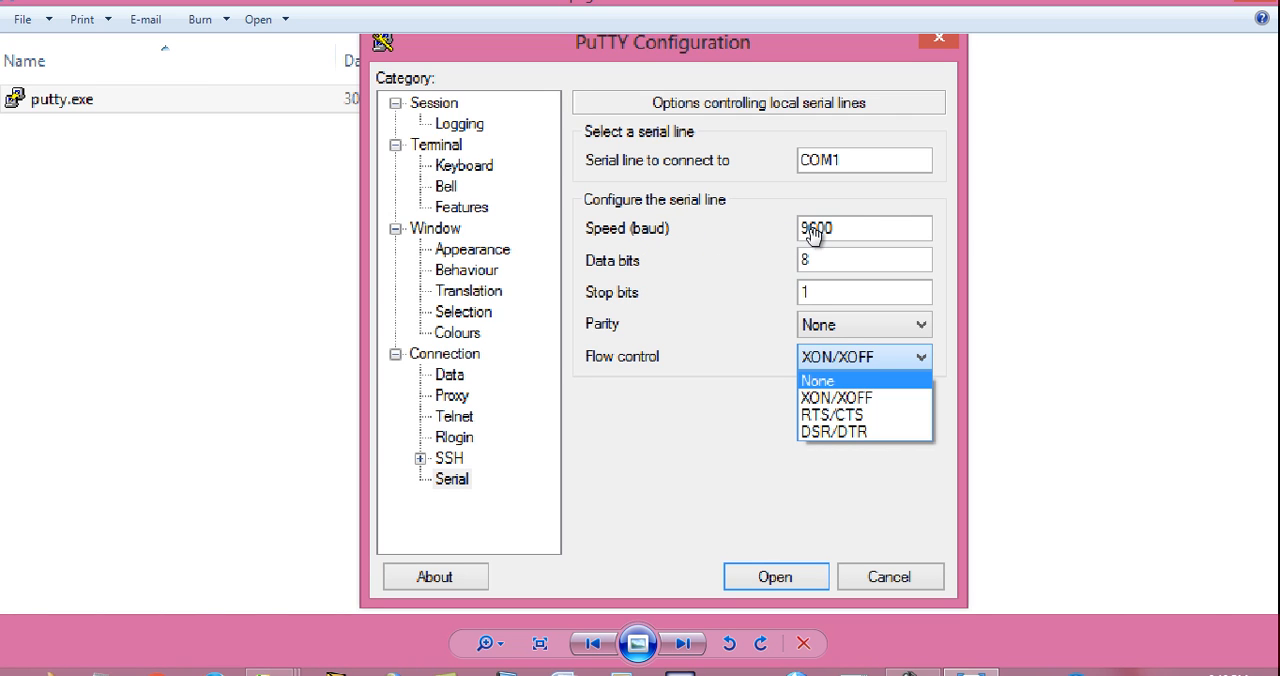
mouse_move(815, 257)
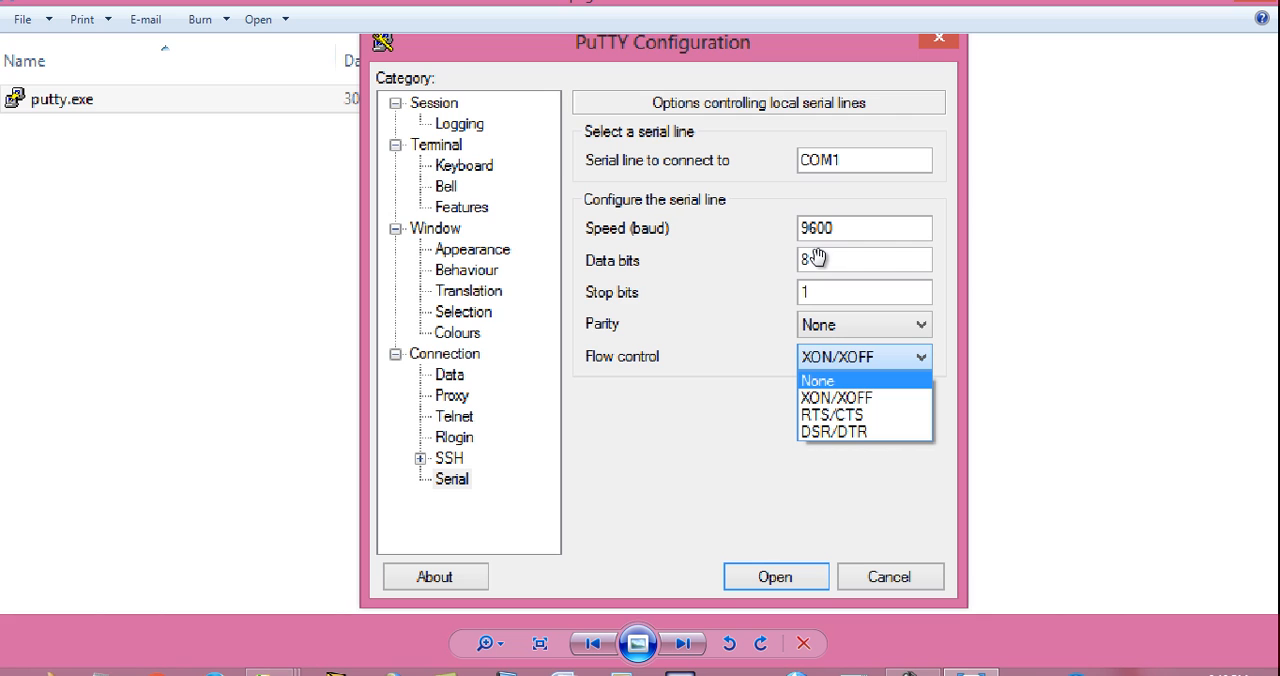
mouse_move(767, 328)
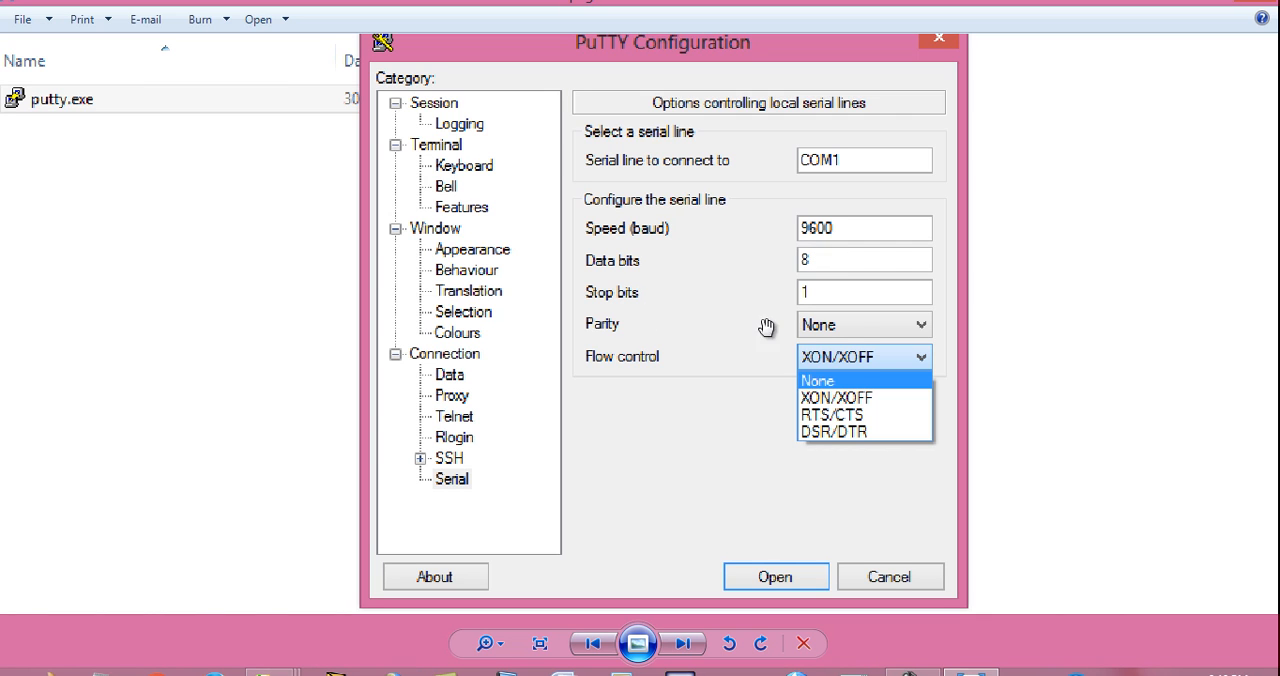
mouse_move(775, 360)
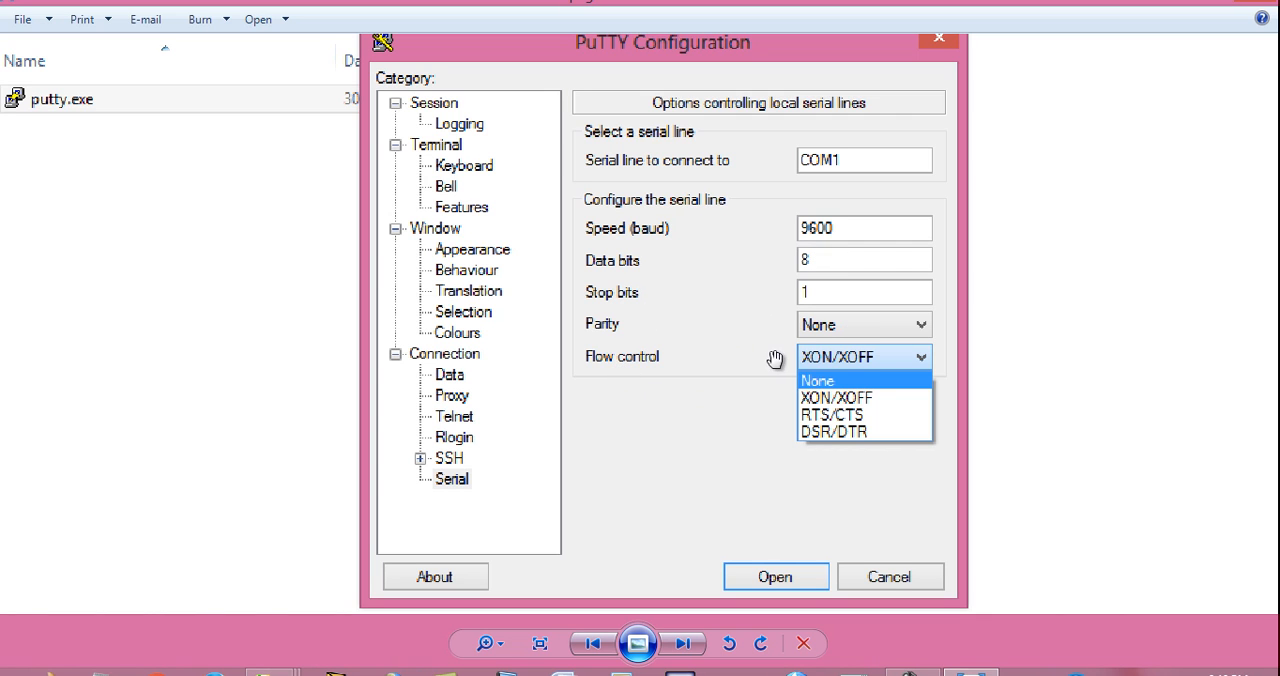
mouse_move(893, 388)
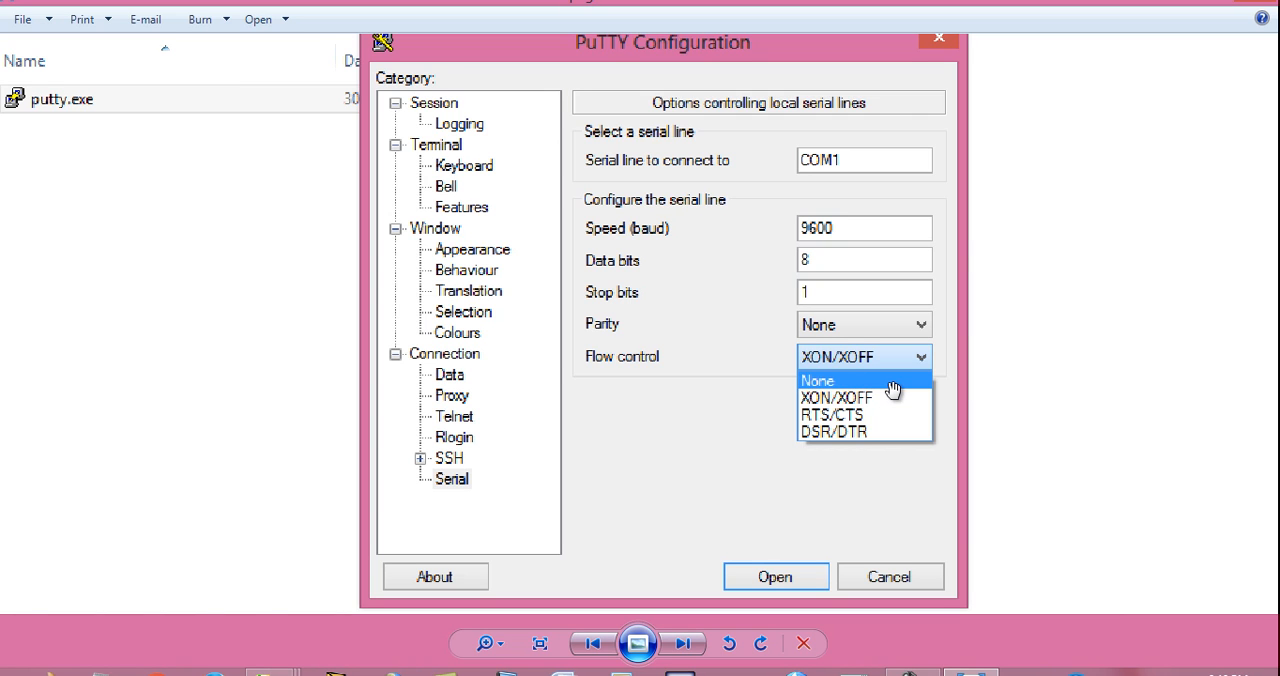
mouse_move(825, 405)
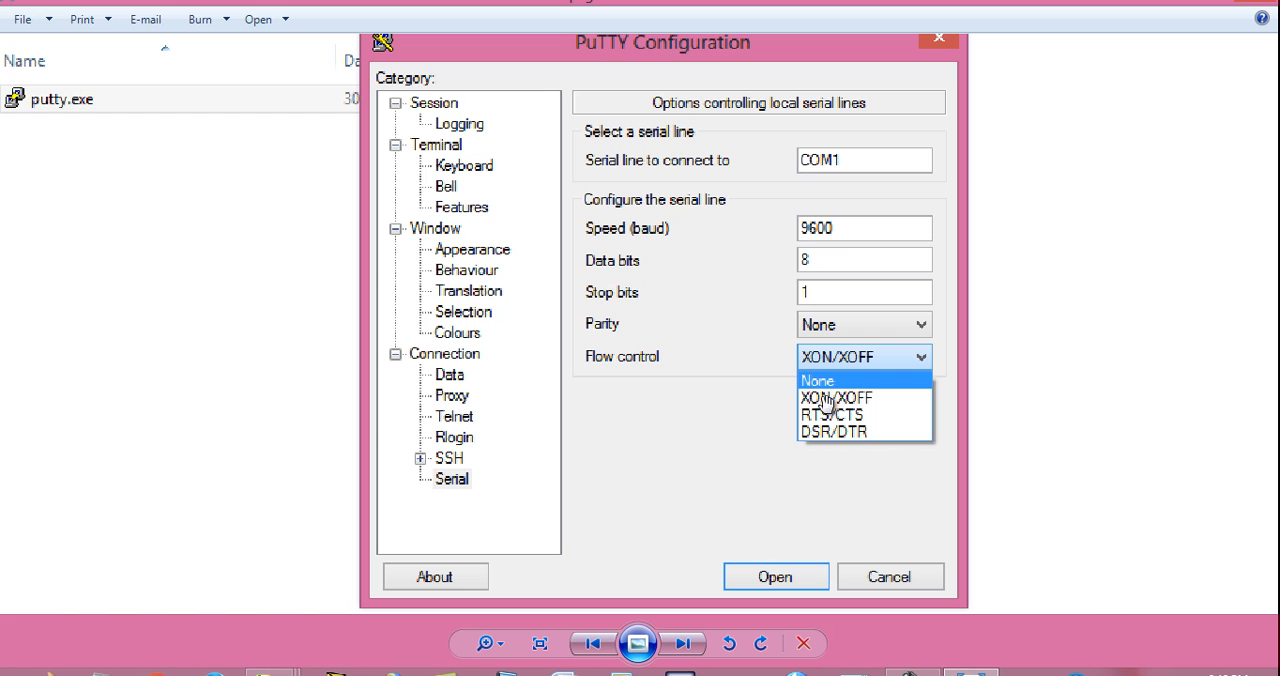